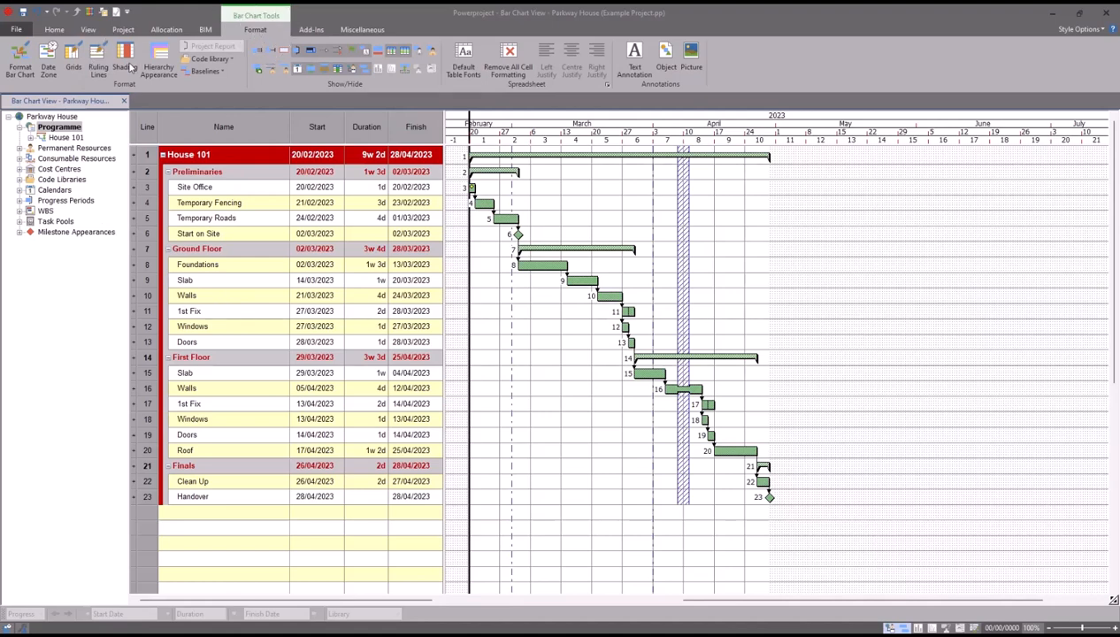
Step: Add a new date-zone shading band starting 06/03/2023 and begin choosing its finish date
click(49, 57)
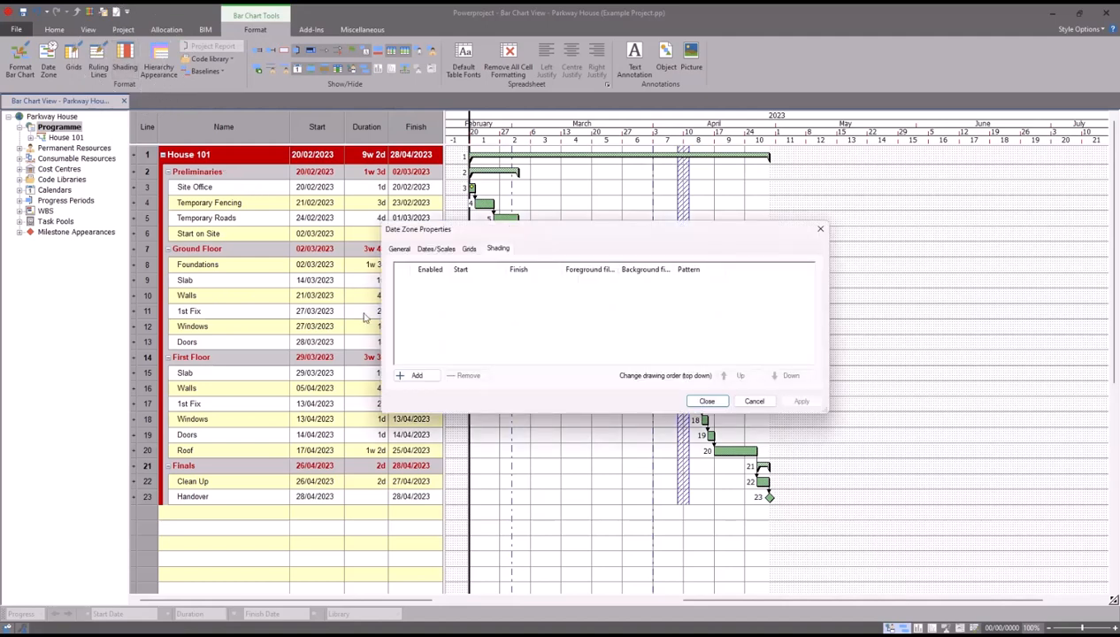
click(416, 375)
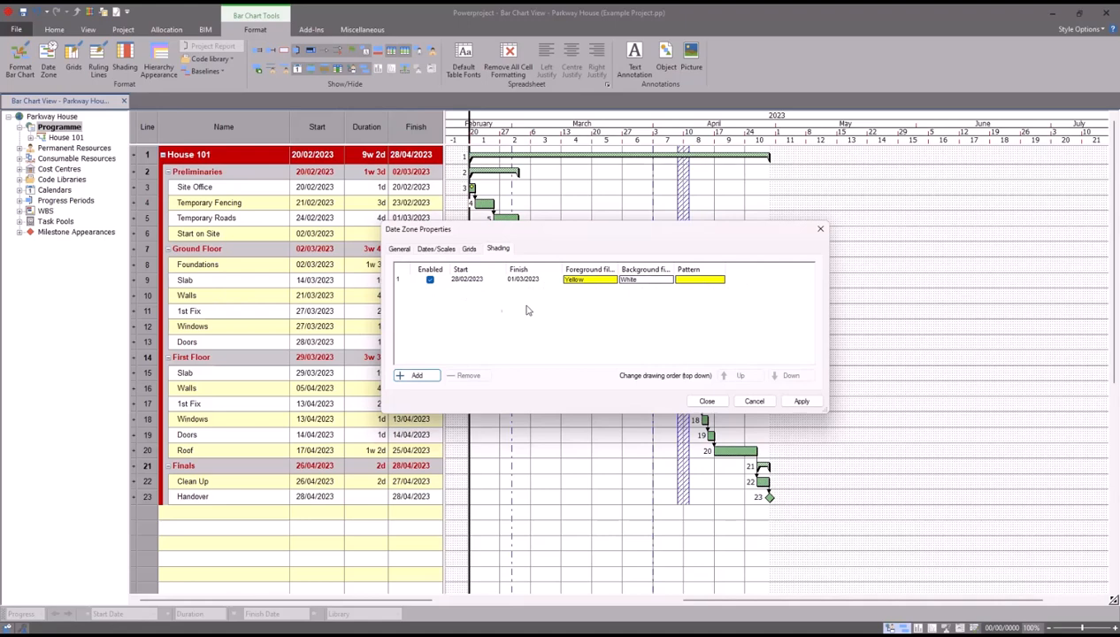
click(467, 279)
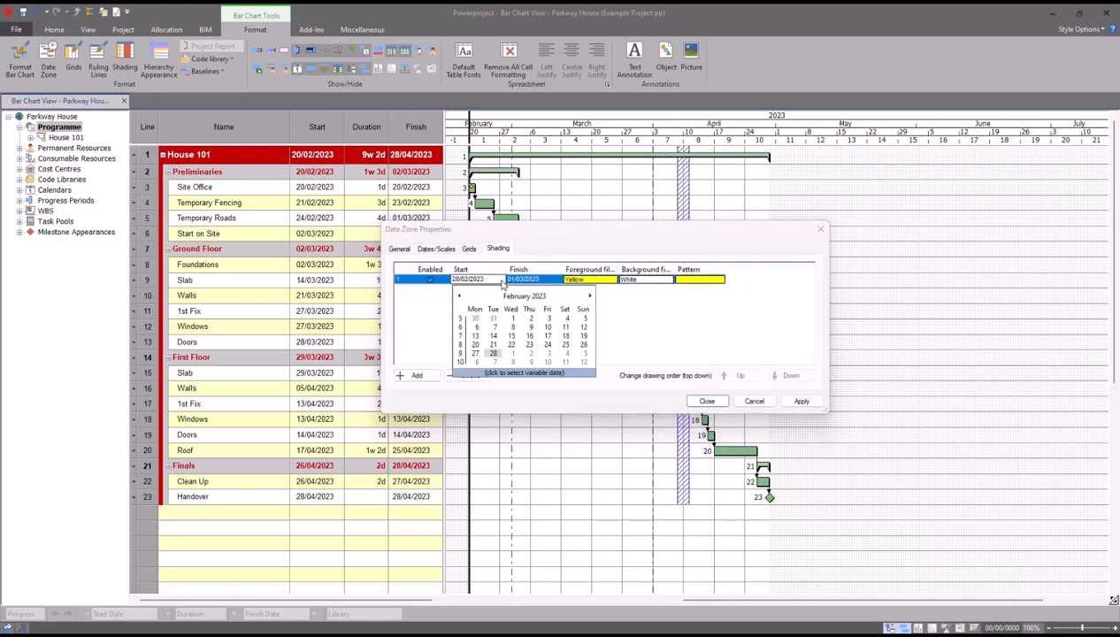
click(524, 295)
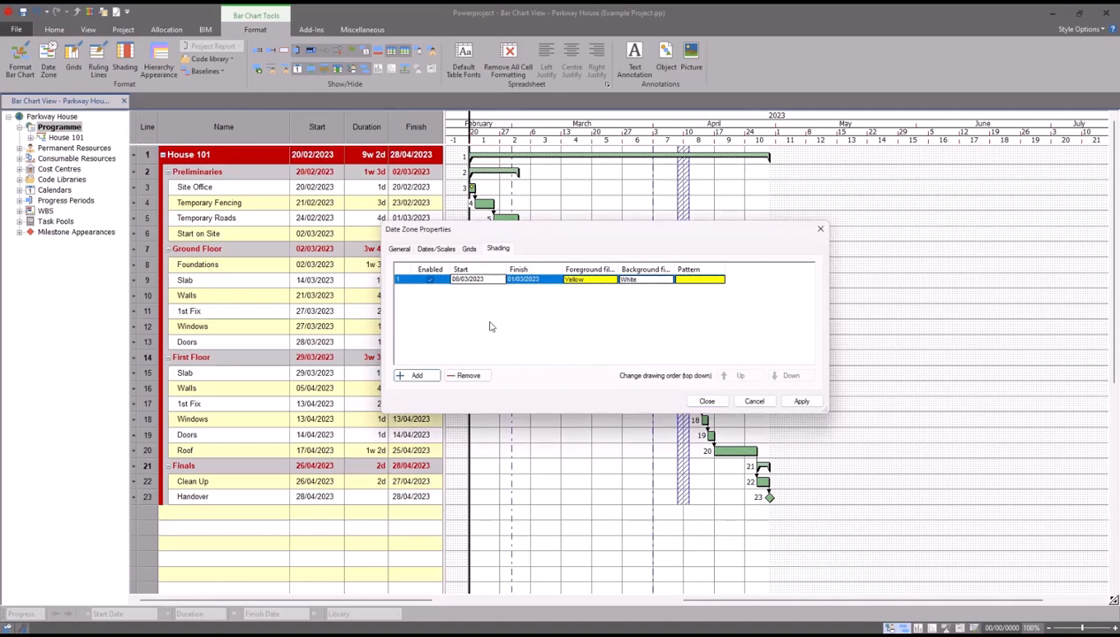
click(523, 279)
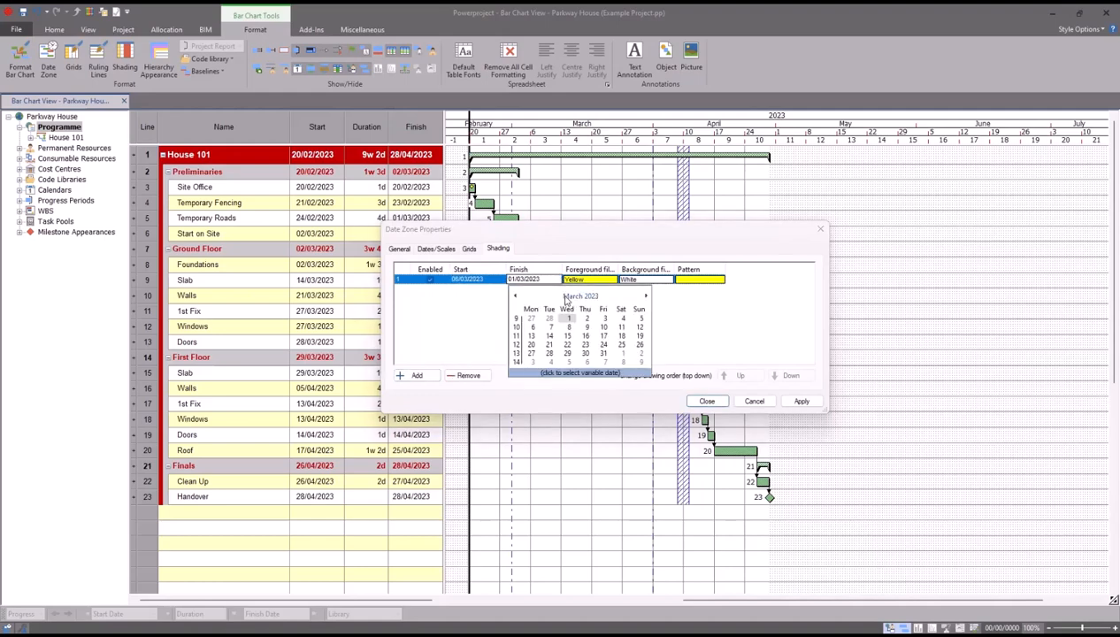
mouse_move(533, 340)
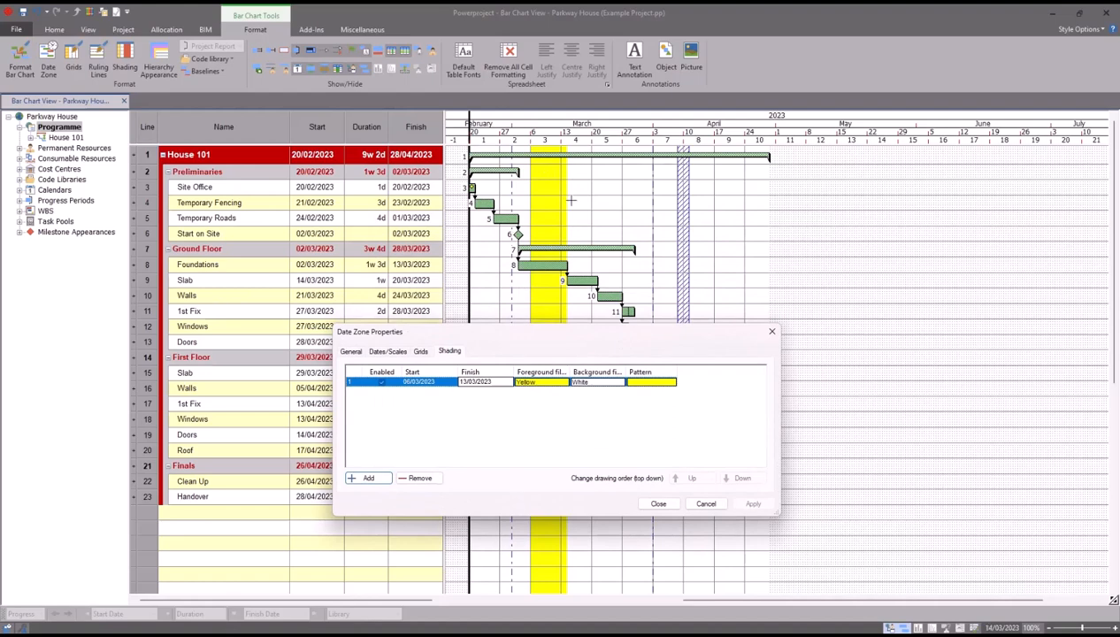
mouse_move(548, 182)
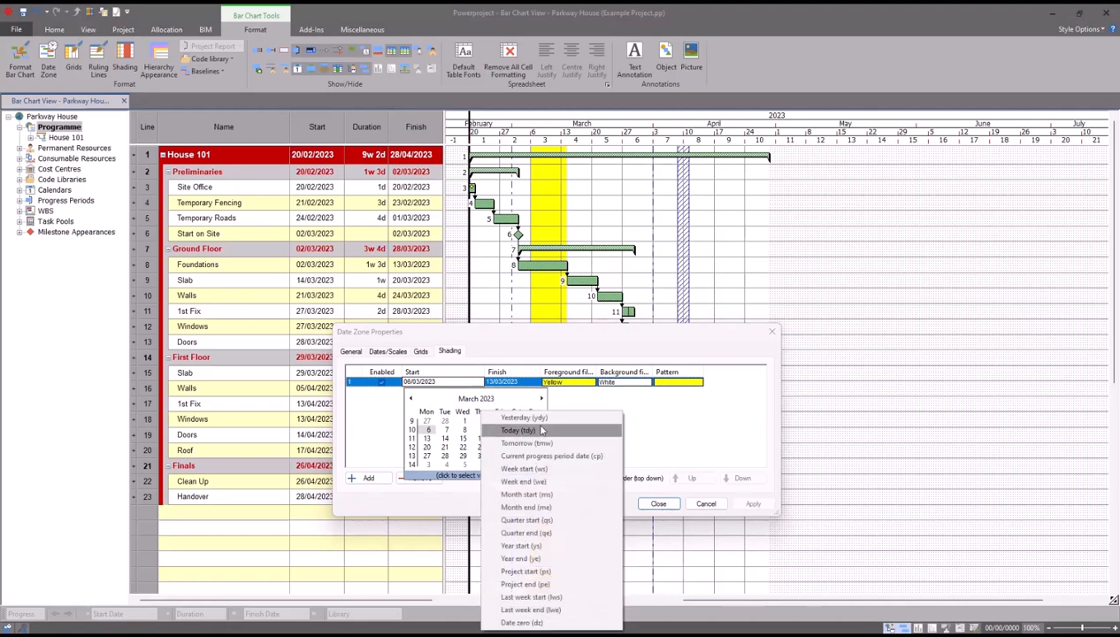
mouse_move(540, 596)
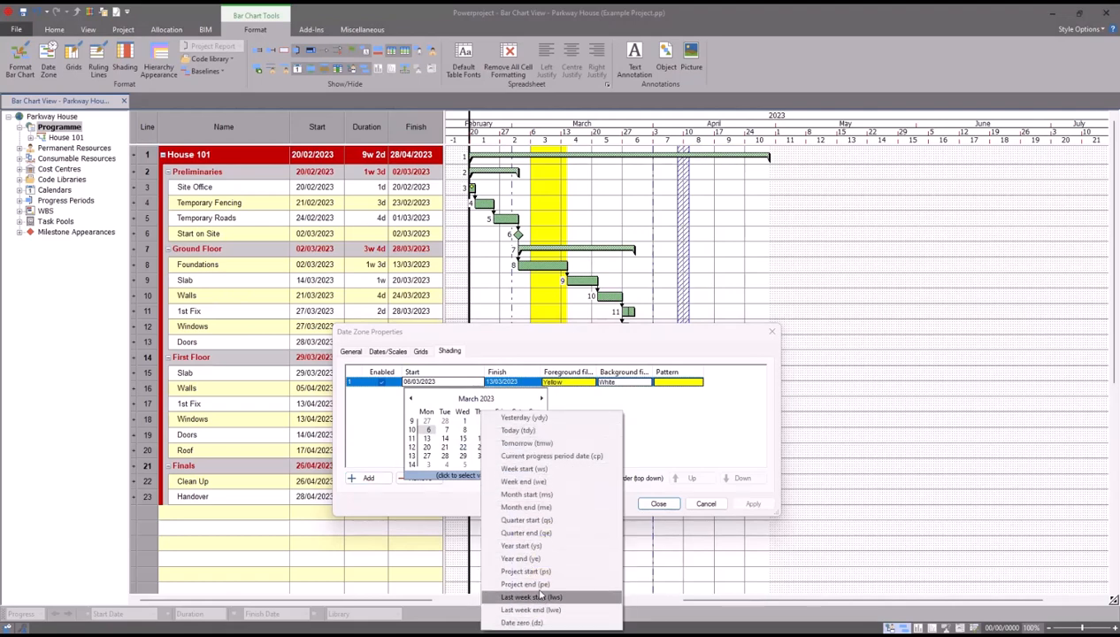
mouse_move(551, 456)
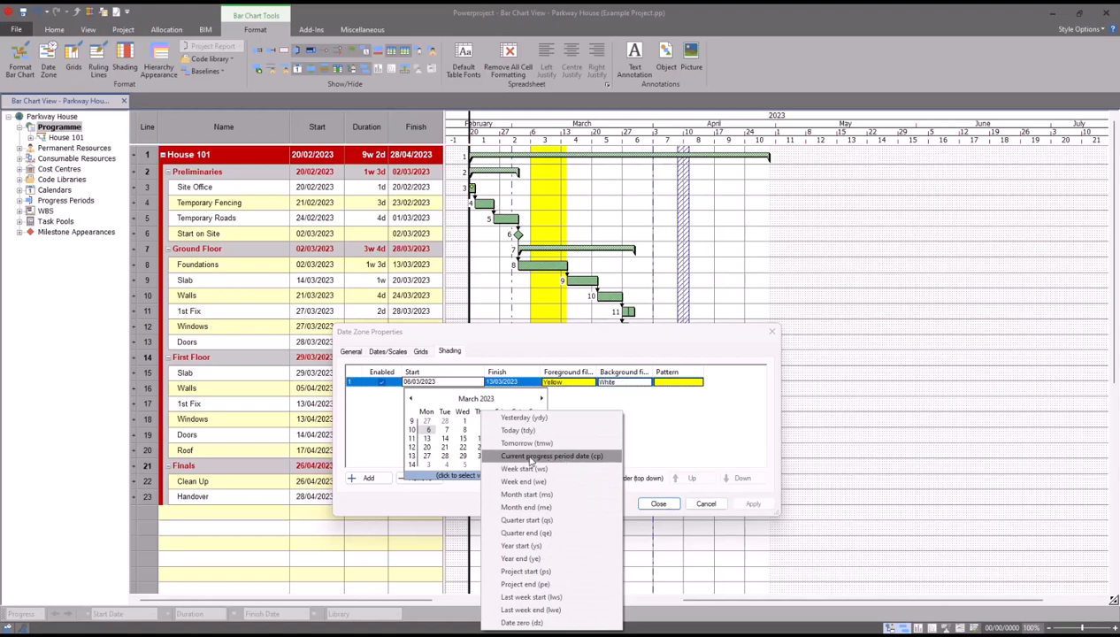
Step: Set the shading to run from the current progress period date to that date +2
click(552, 455)
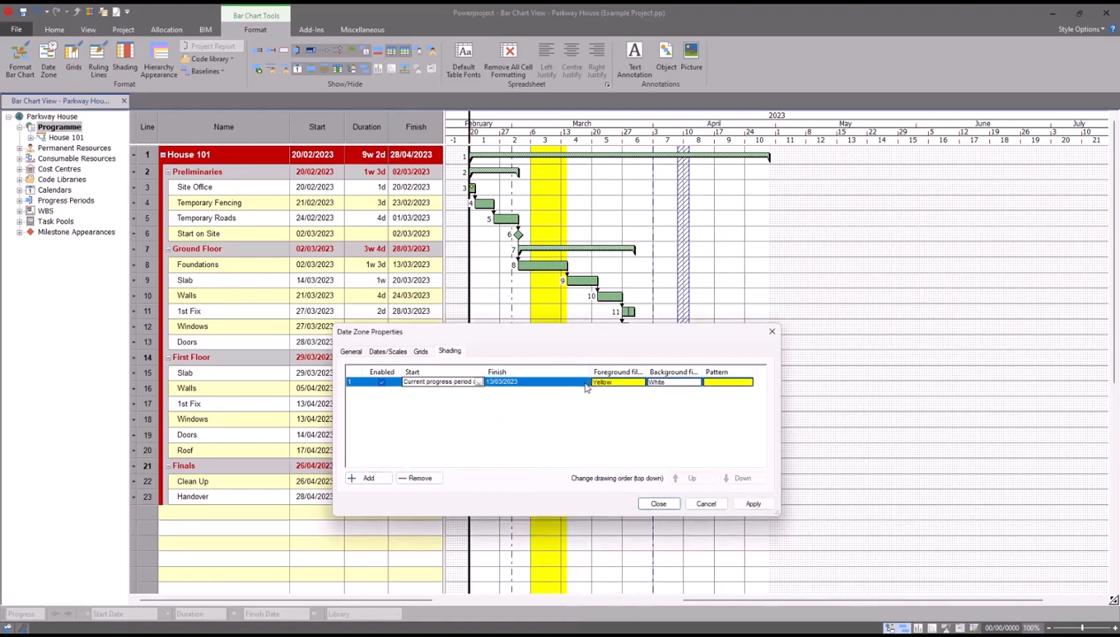
click(480, 381)
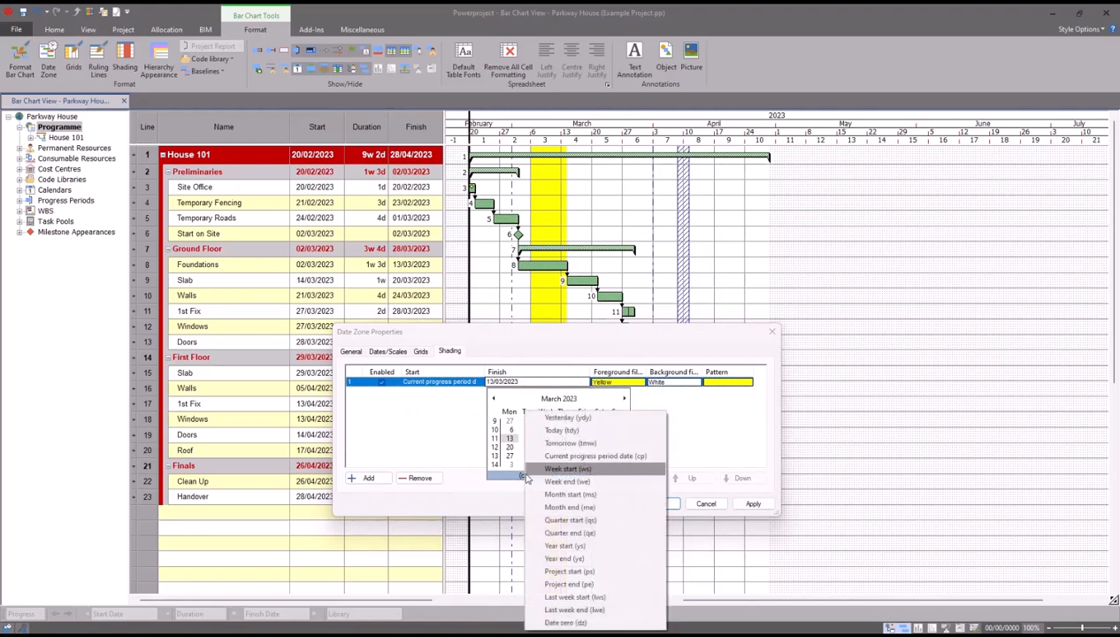
click(596, 456)
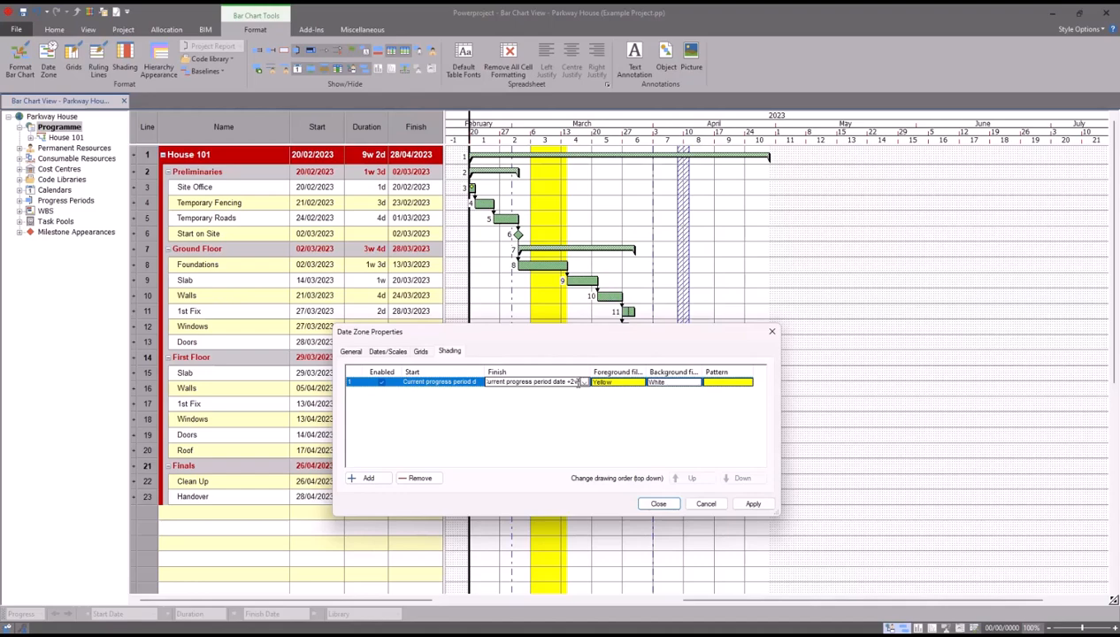
click(753, 504)
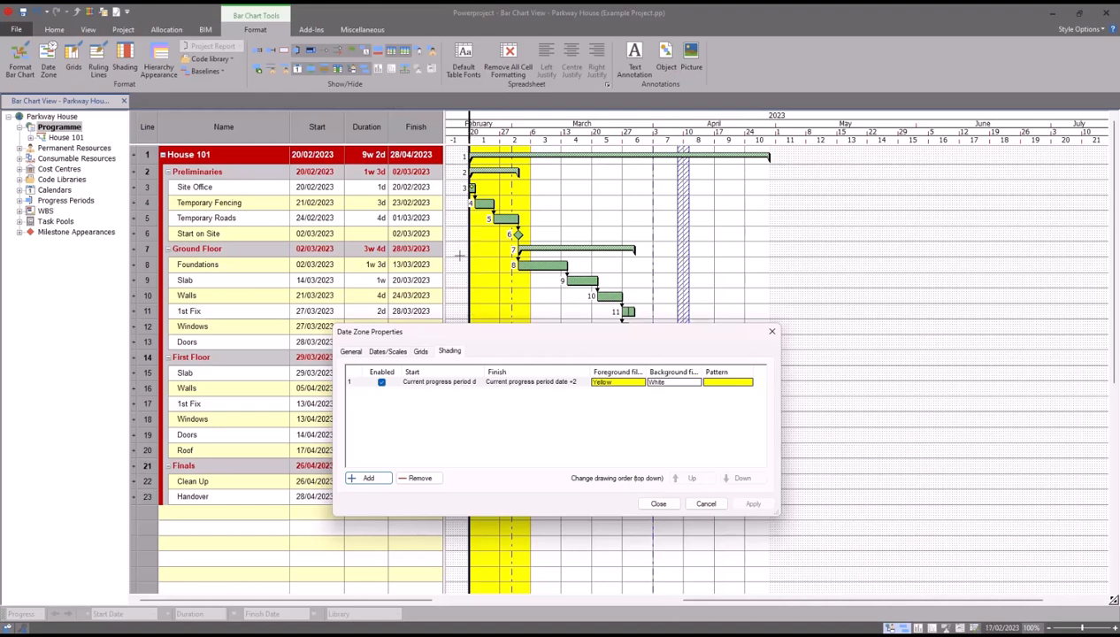
click(21, 200)
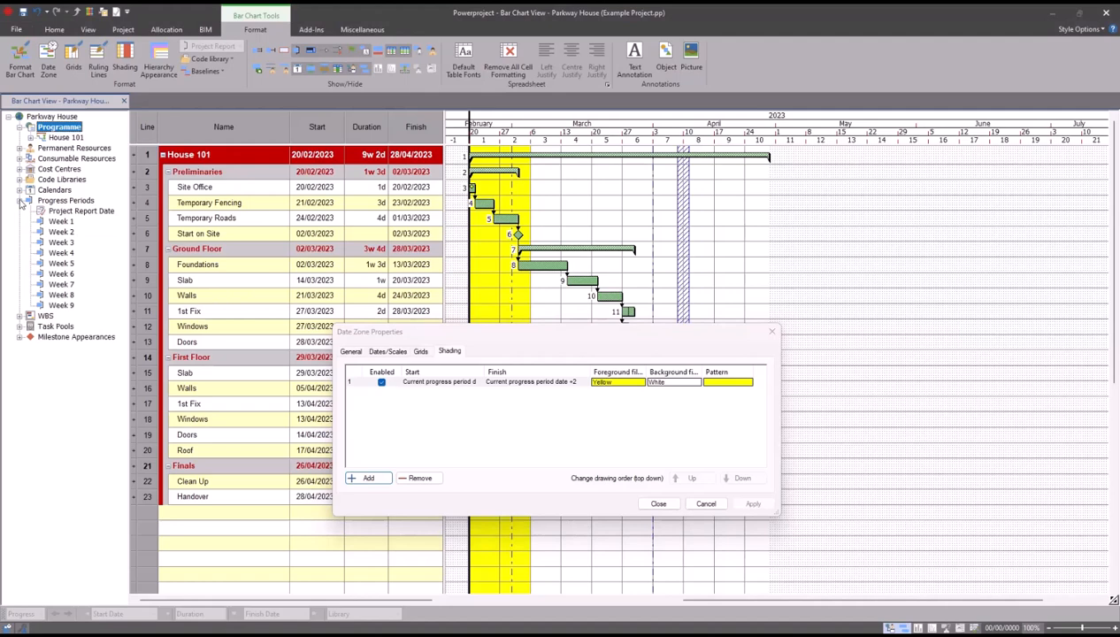
Step: Make Week 2 the current progress period and close Date Zone Properties
click(61, 221)
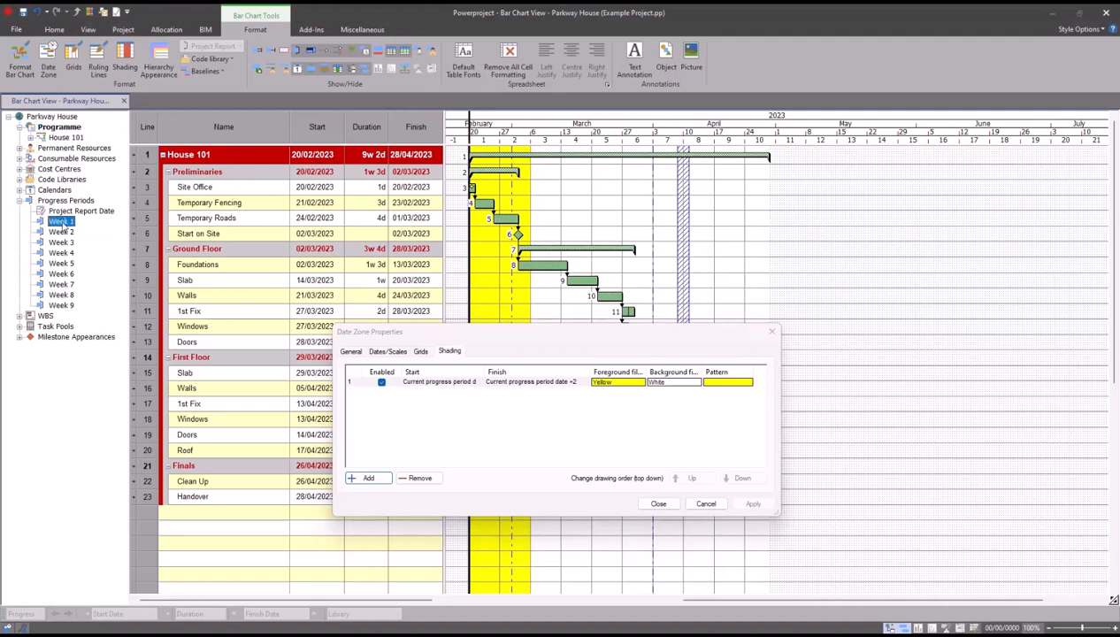
right_click(62, 221)
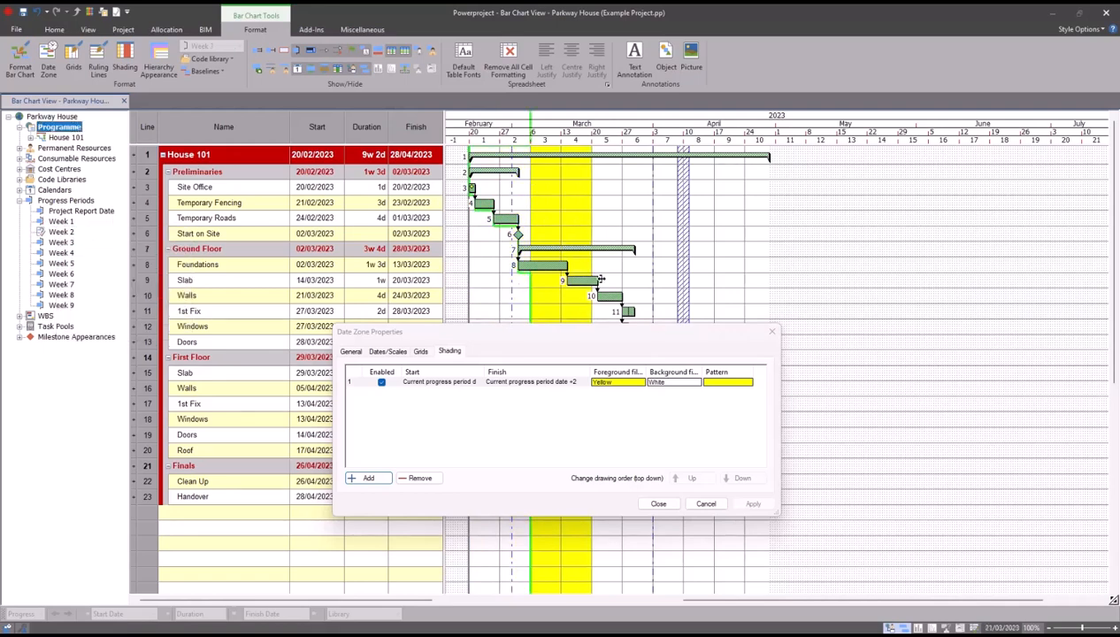
click(658, 503)
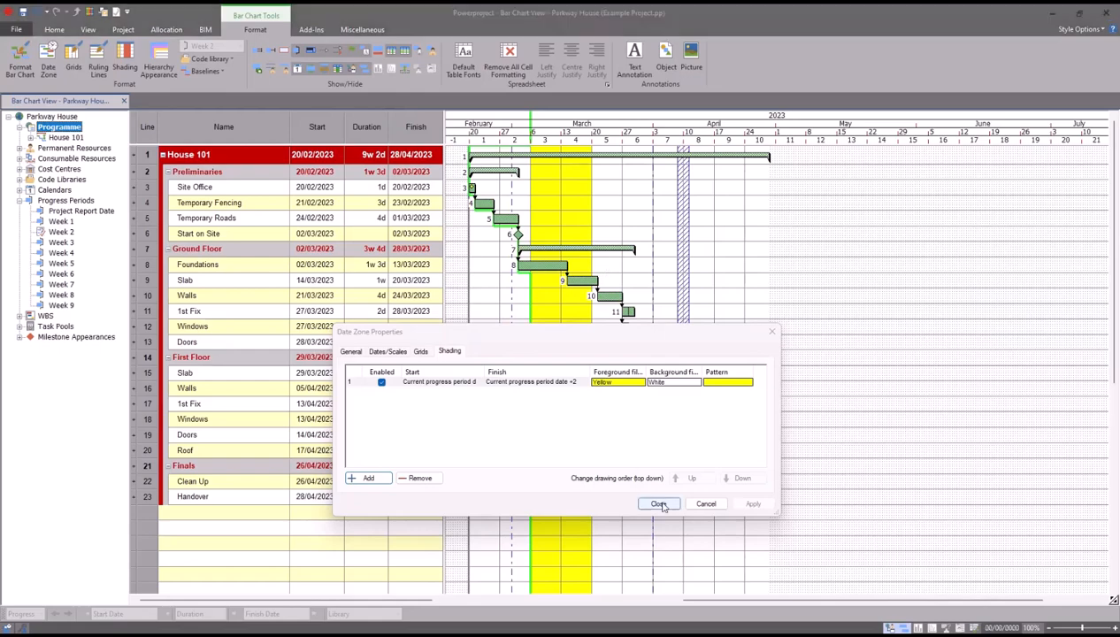
click(658, 503)
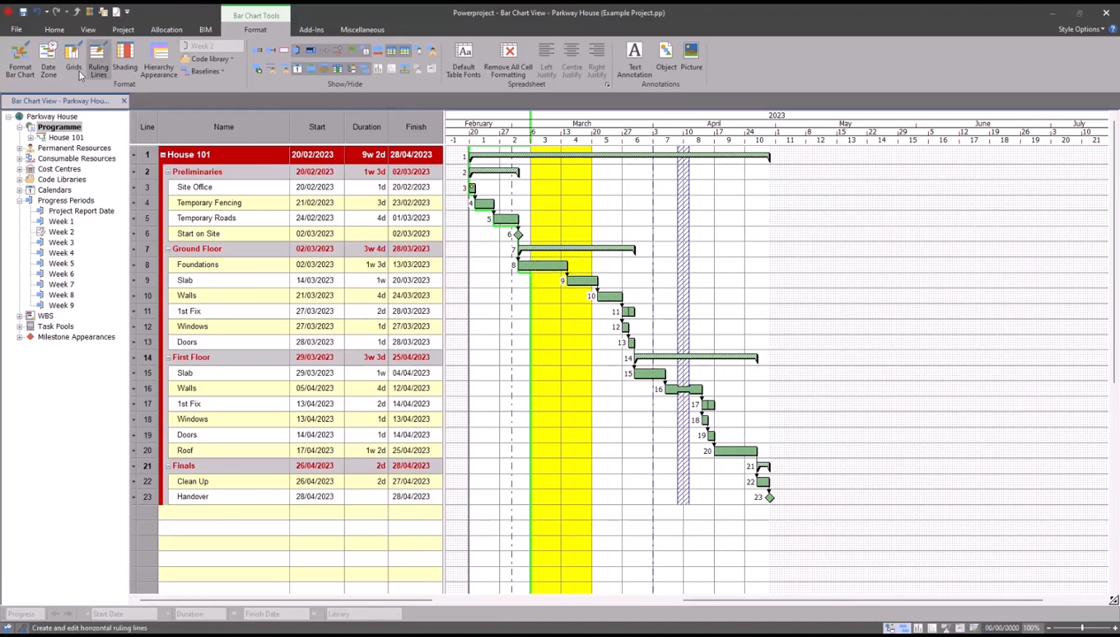
Step: Add a thick dashed grid line at Today using the Variable date time unit
click(48, 58)
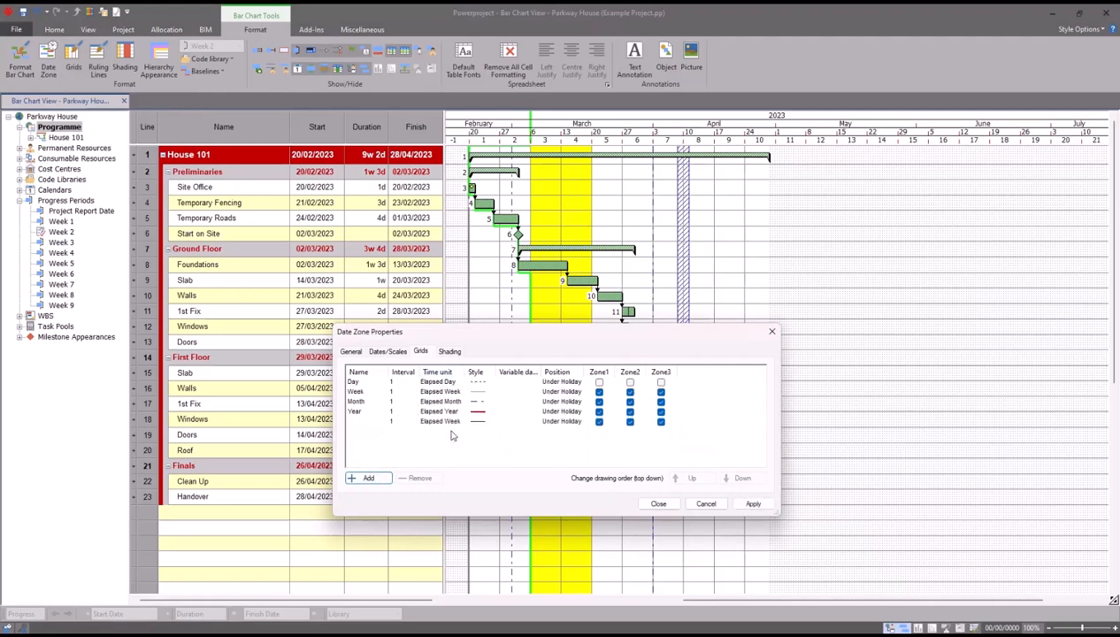
click(440, 420)
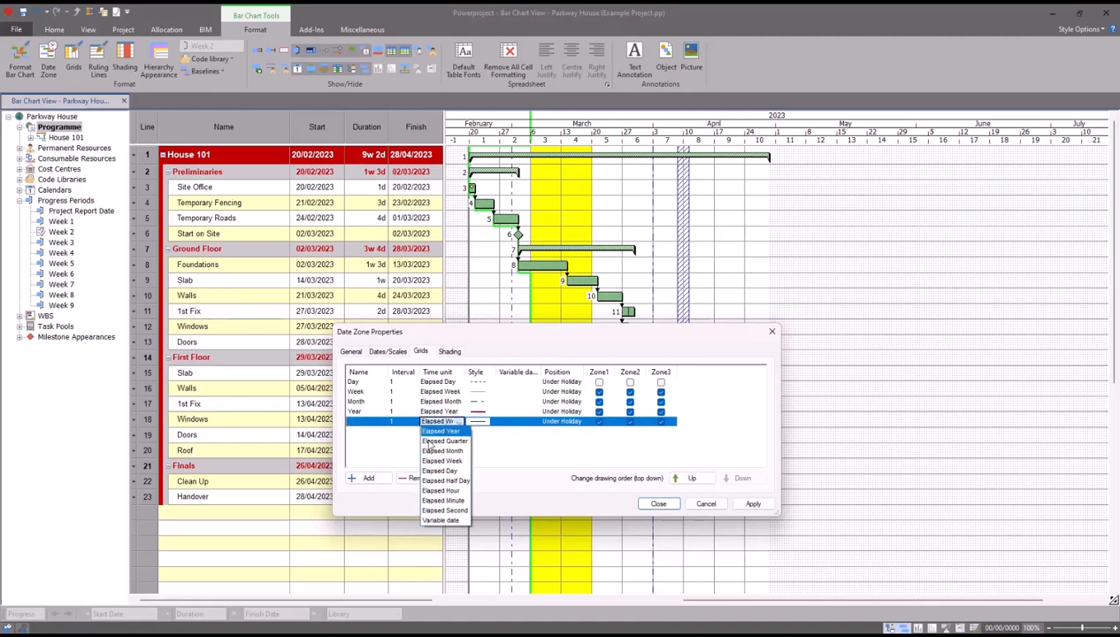
click(440, 521)
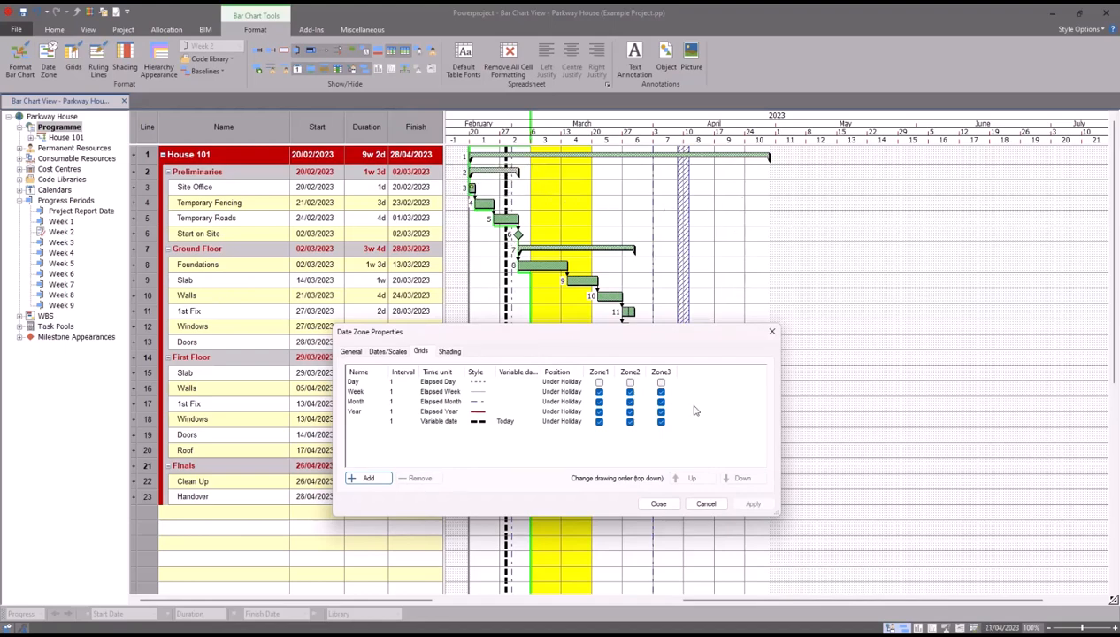
click(659, 504)
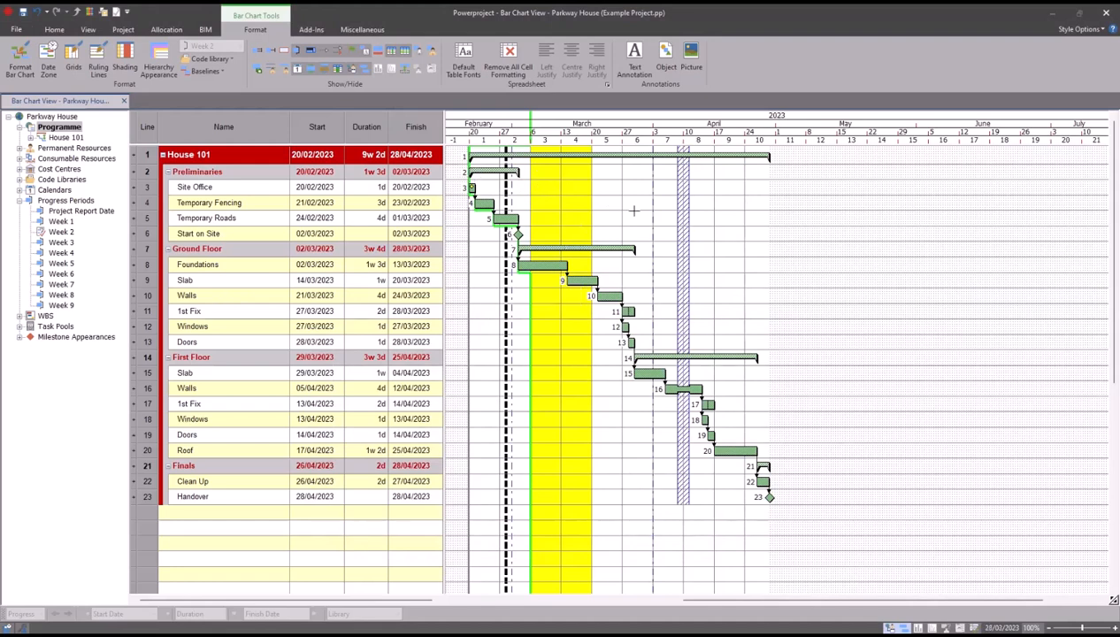
mouse_move(634, 217)
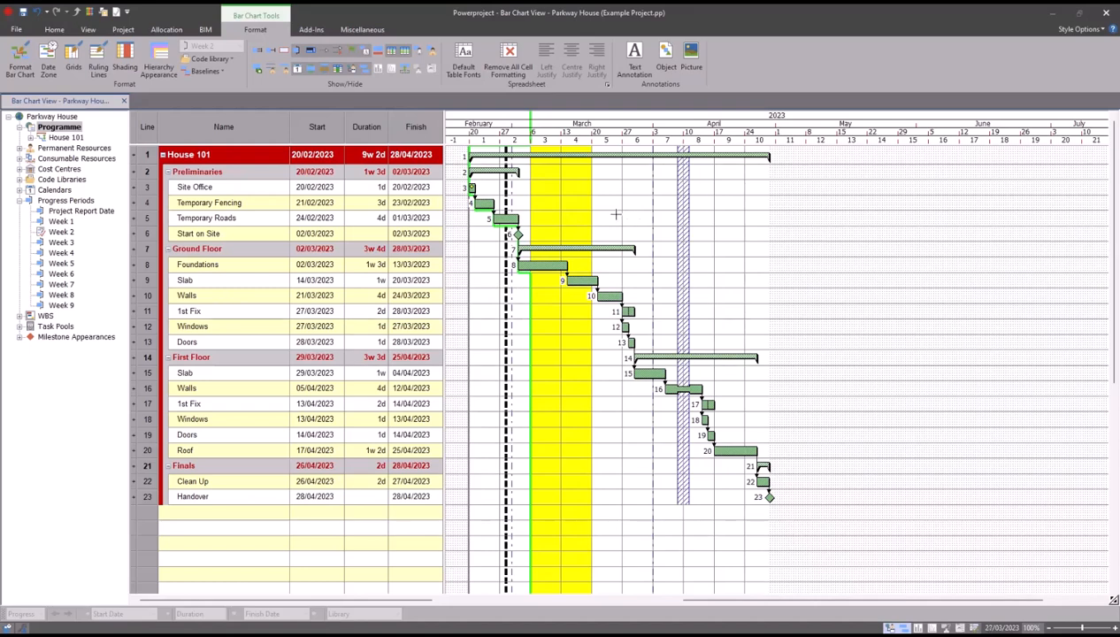
Step: Create a new filter from View > Filter and edit Criteria1 in the Filter Wizard
click(88, 29)
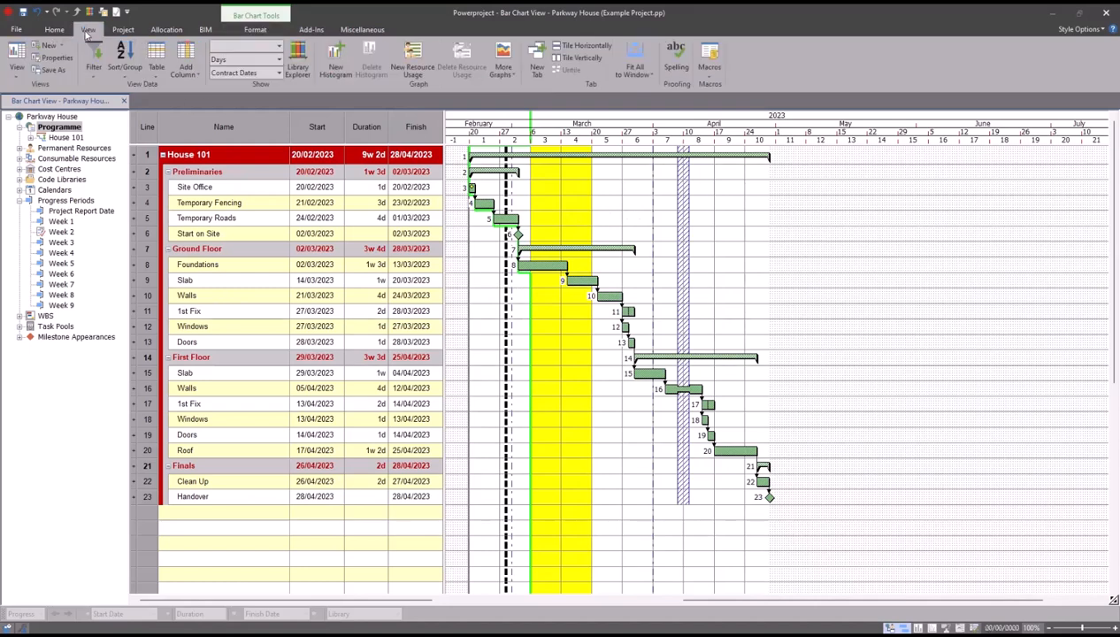
click(94, 55)
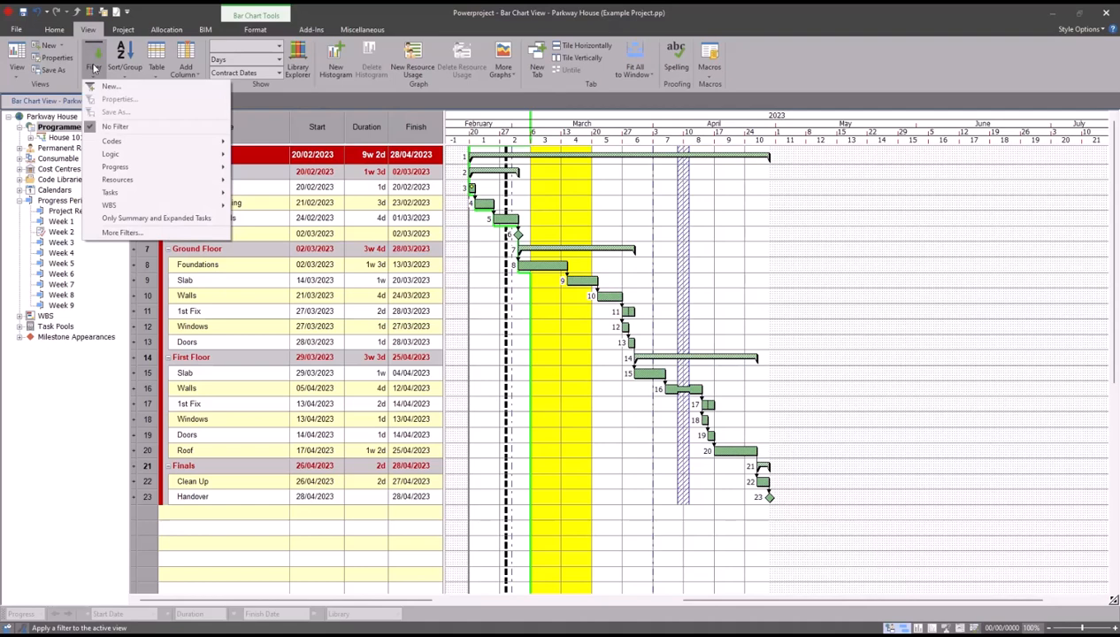
click(110, 86)
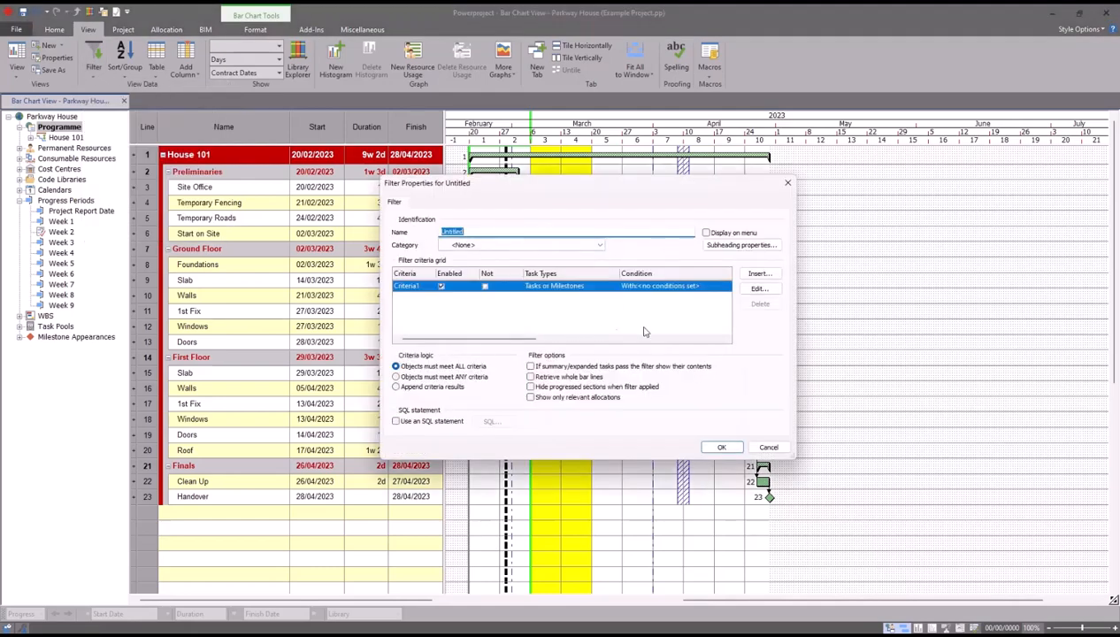
click(759, 289)
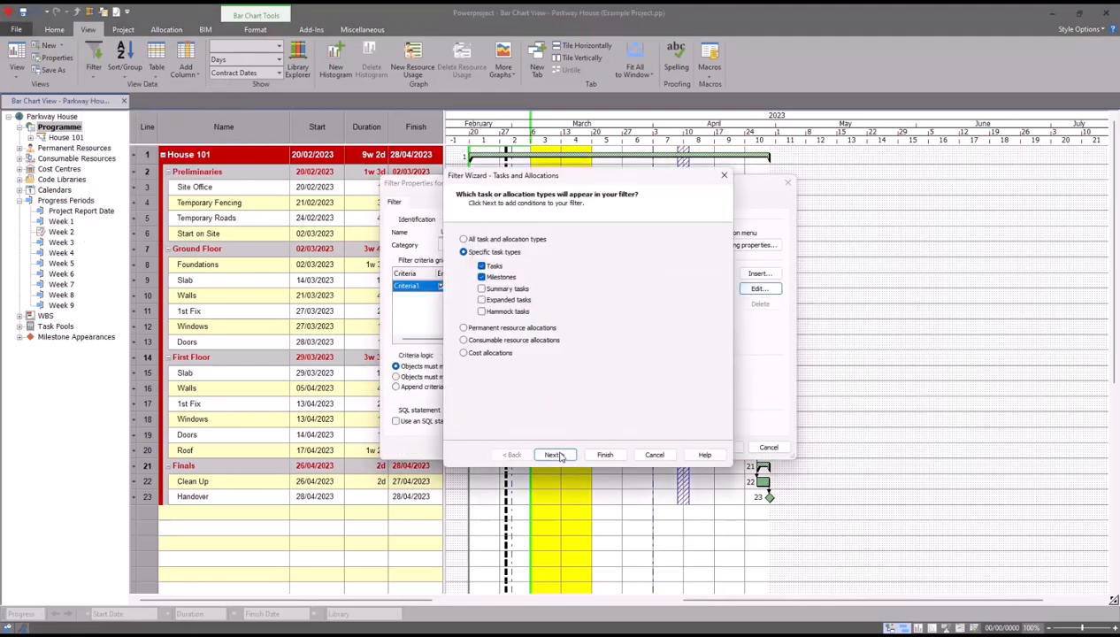
Step: Give the criterion a Time Slice date range starting at the current progress period date
click(552, 454)
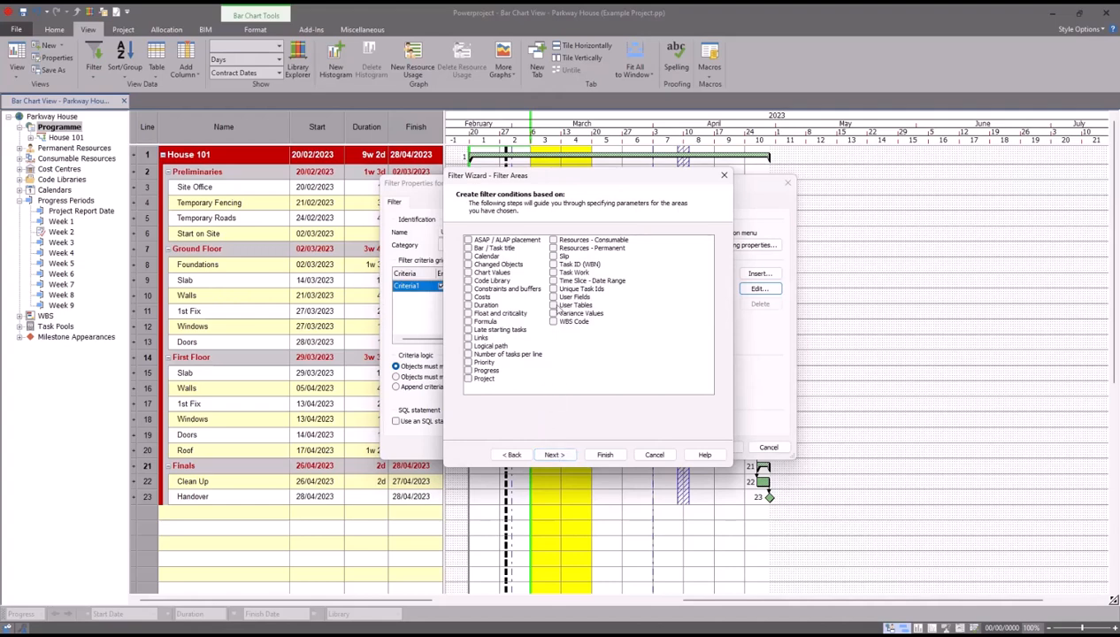
click(591, 280)
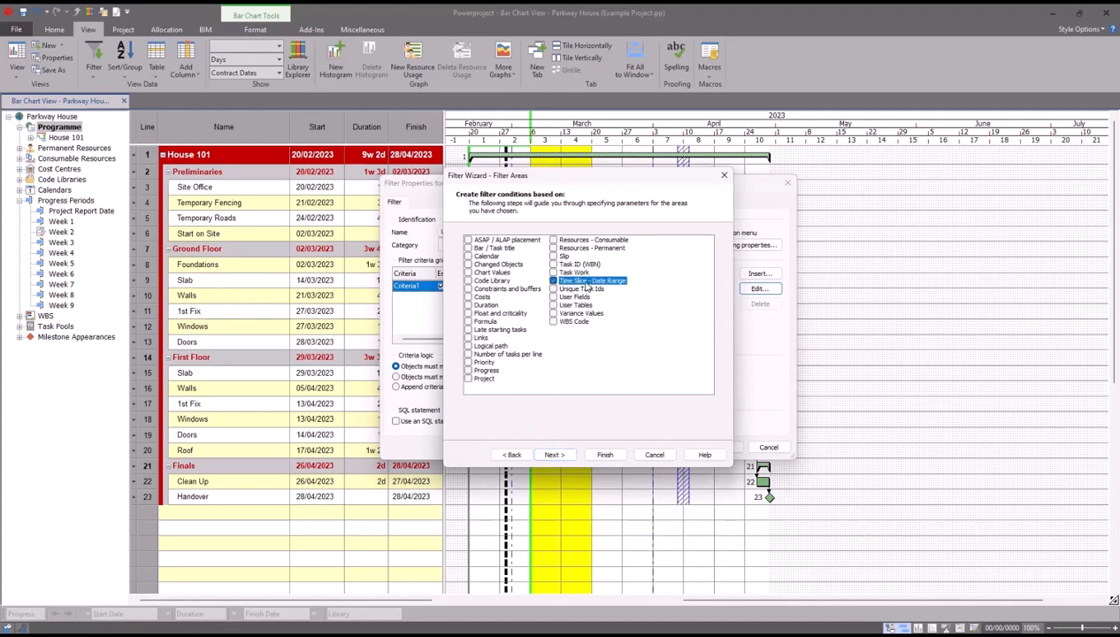
click(553, 454)
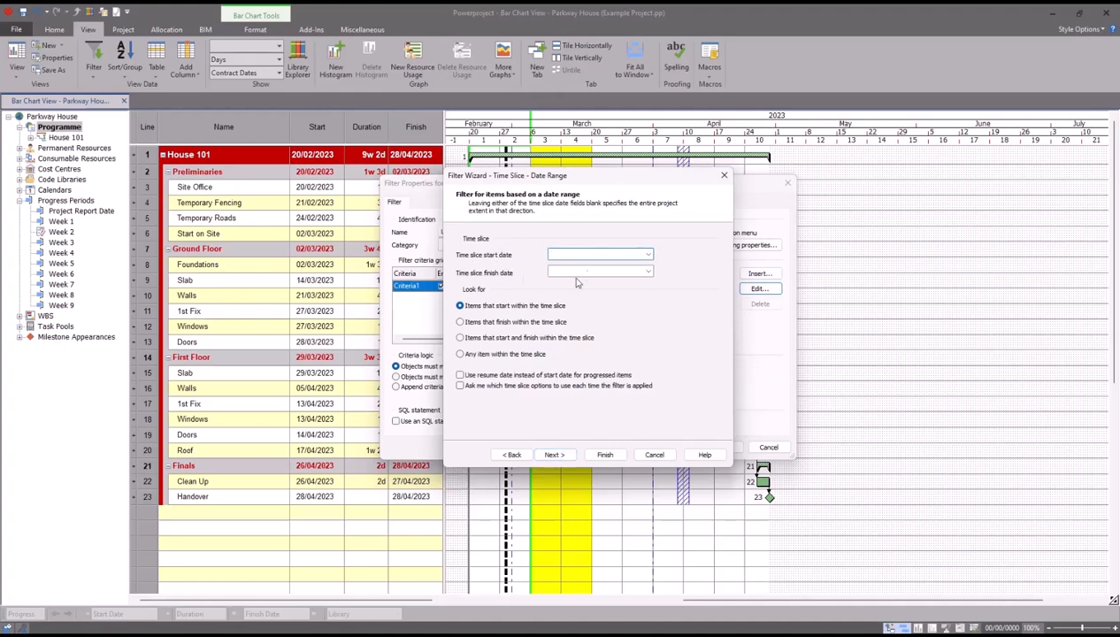
click(600, 255)
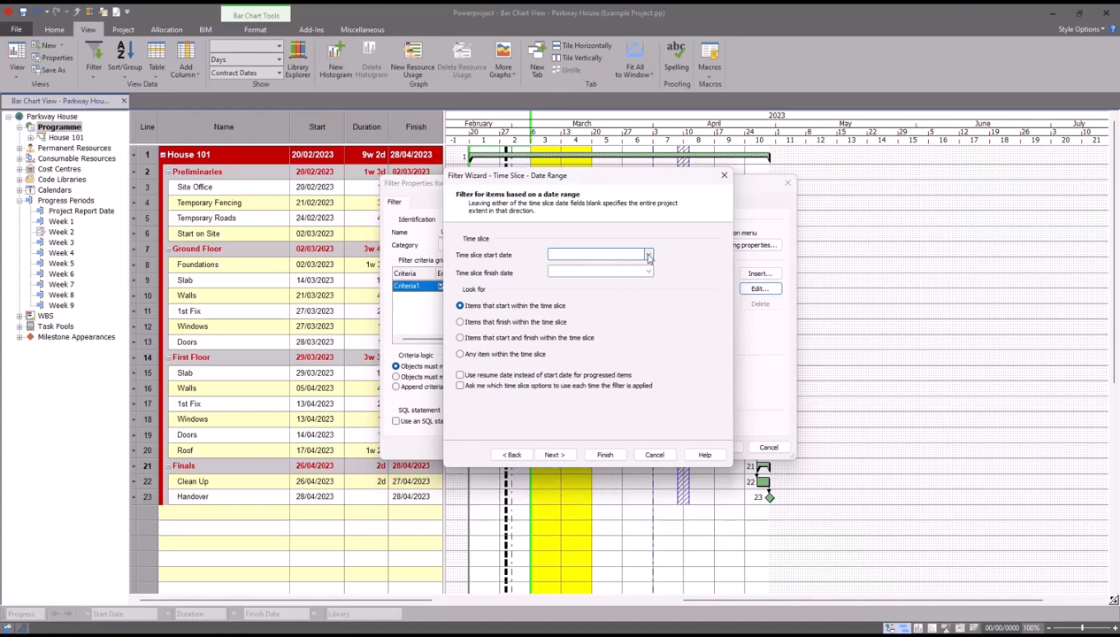
click(648, 255)
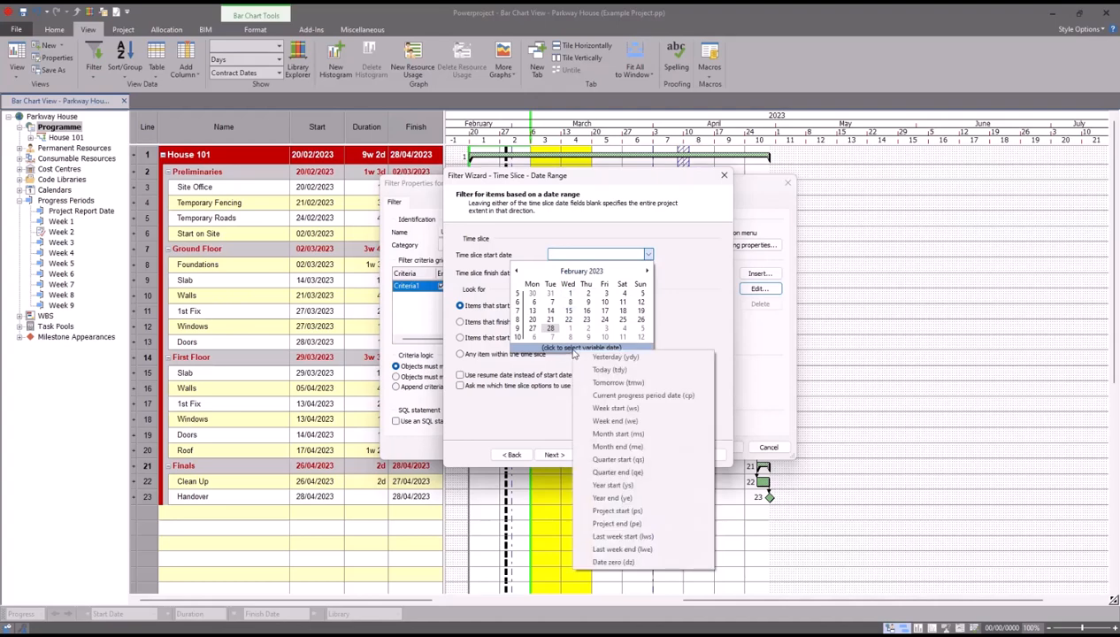
mouse_move(616, 408)
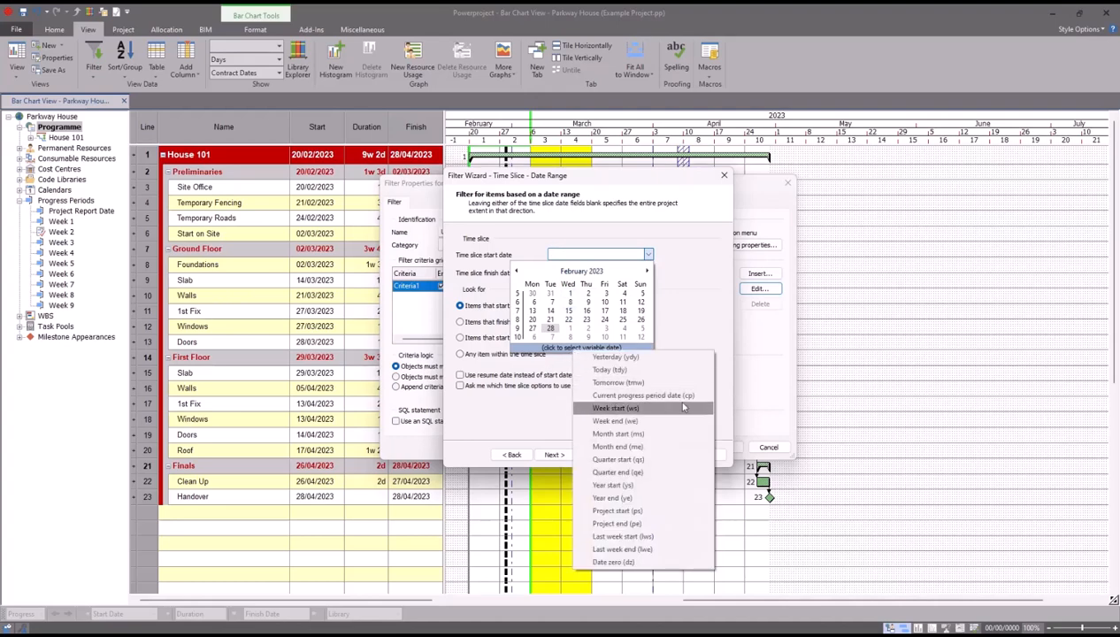
mouse_move(642, 395)
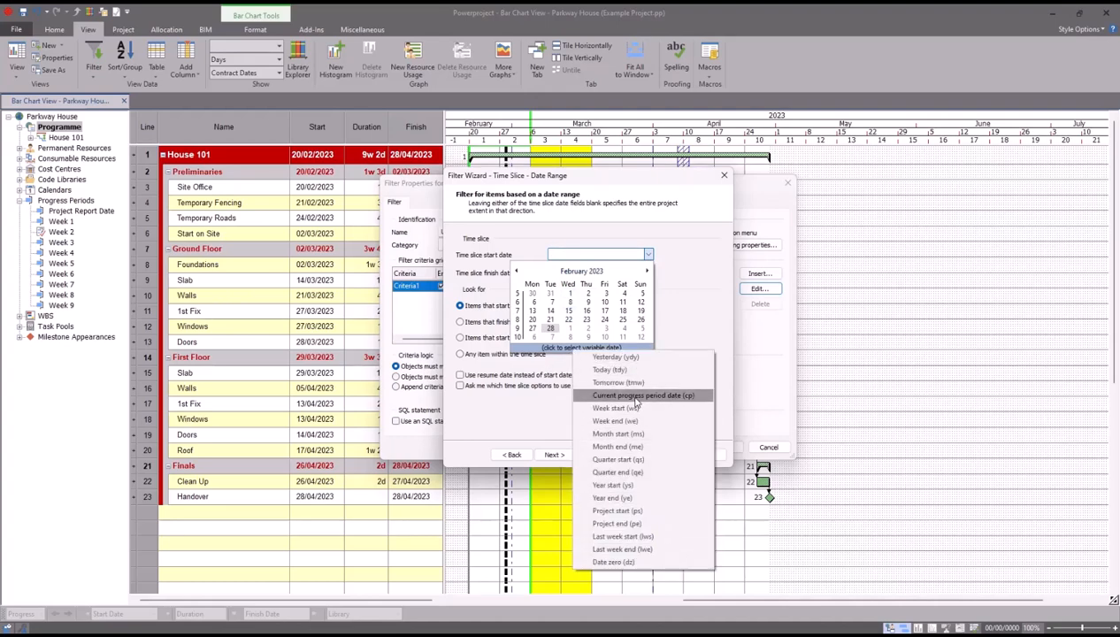
click(644, 395)
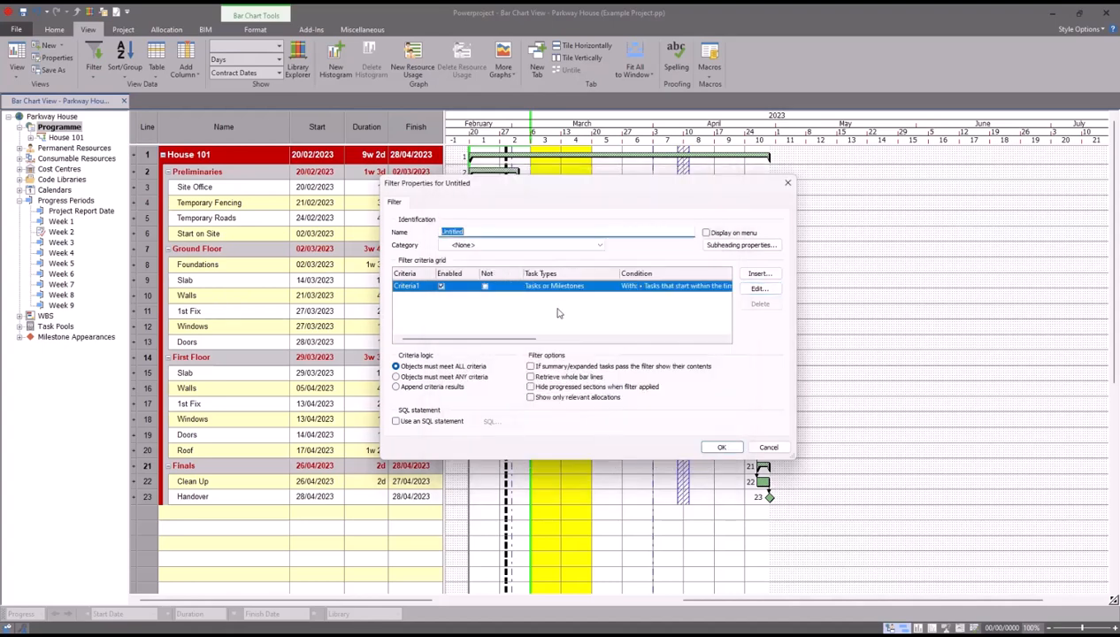
Step: Name the filter 'PEP +6w' and apply it
text(PEP +6)
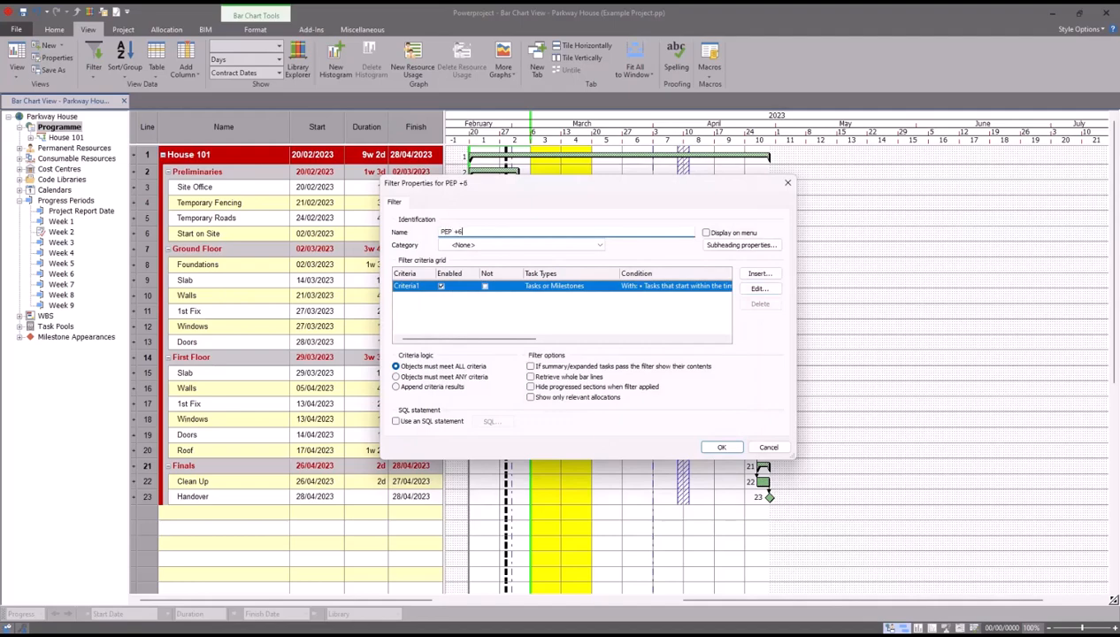
text(w)
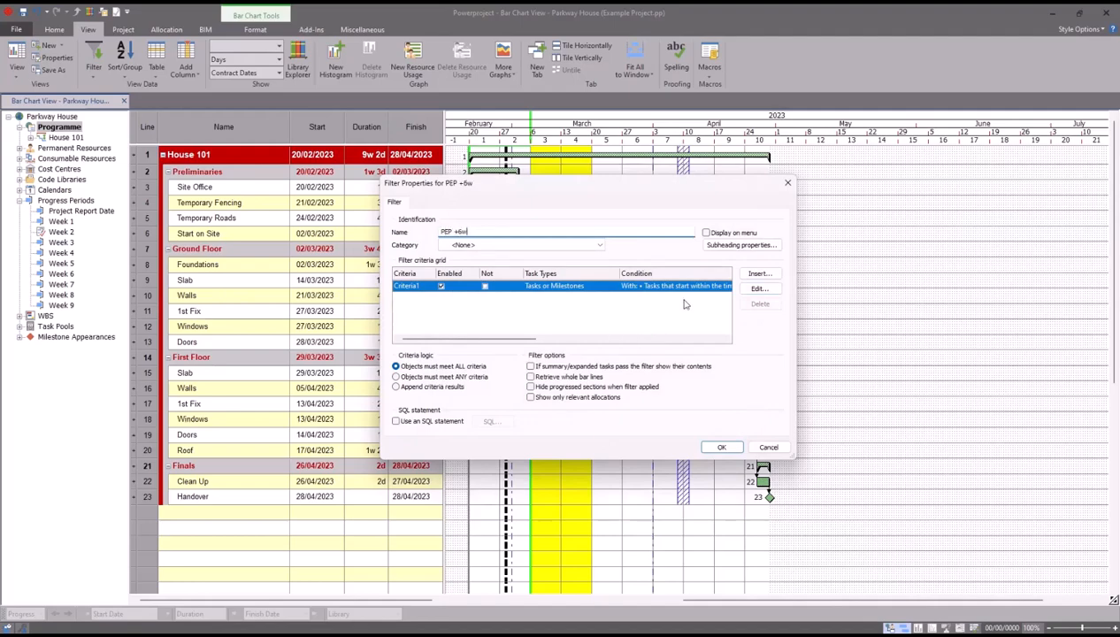
click(722, 447)
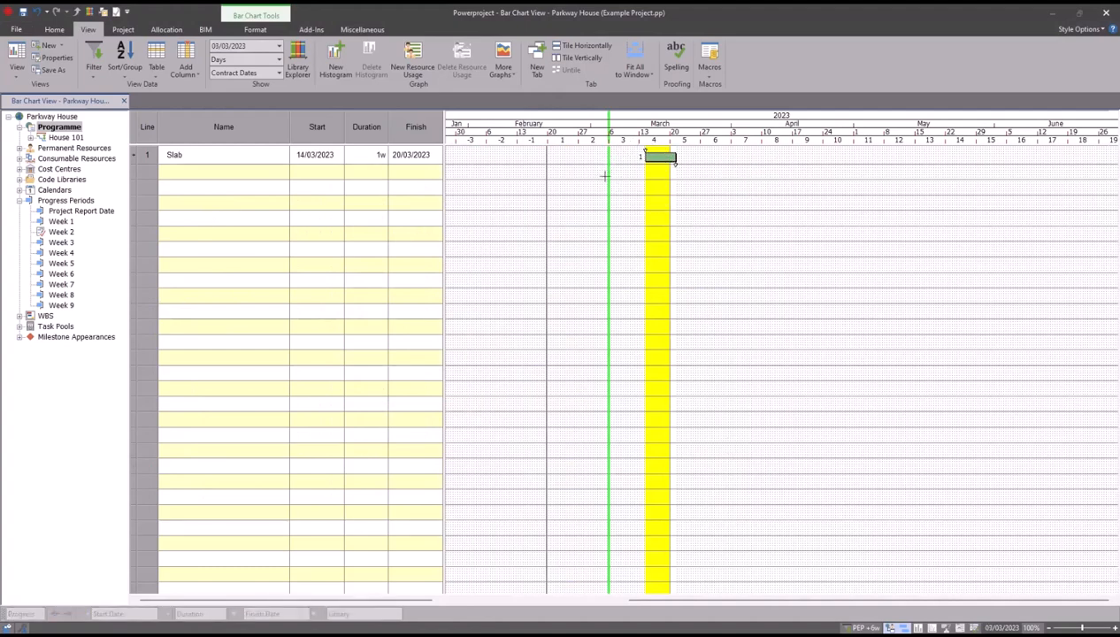
mouse_move(610, 207)
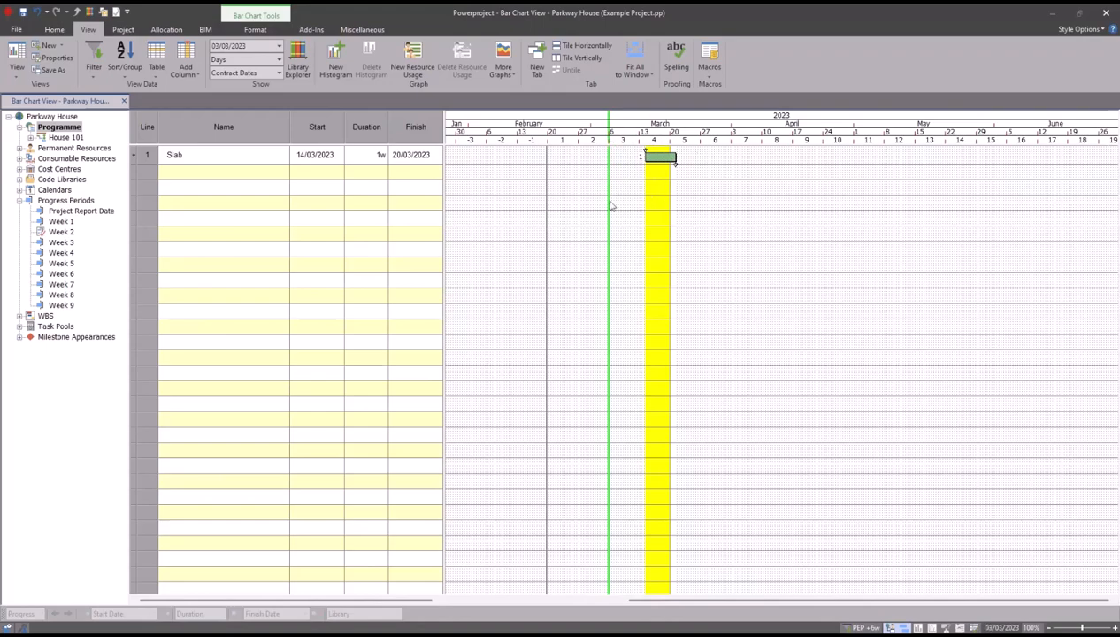